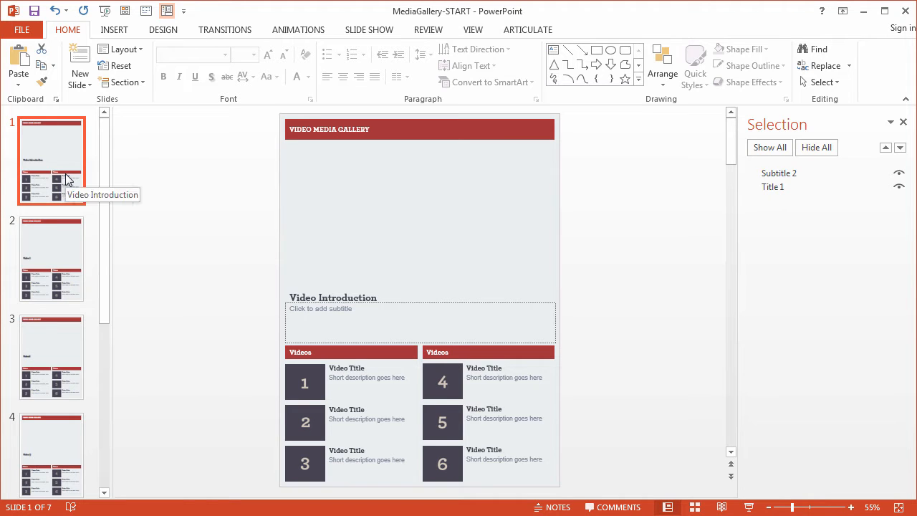
Review the introduction and Video 1–6 slides, then return to the Video 1 slide.
left_click(52, 258)
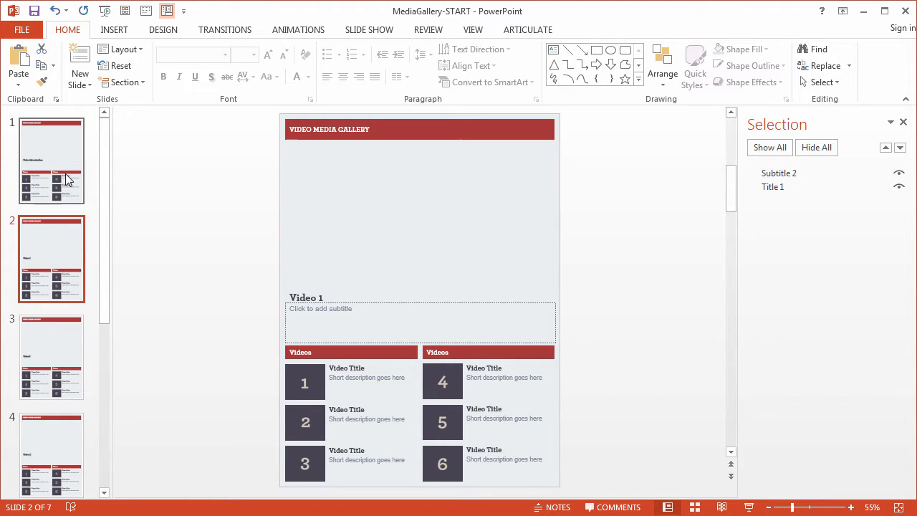
left_click(52, 356)
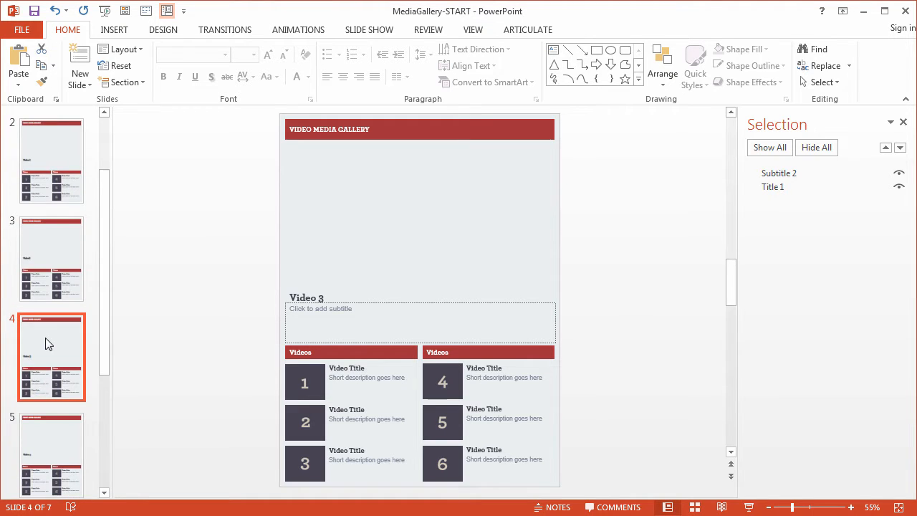
scroll("down", 3)
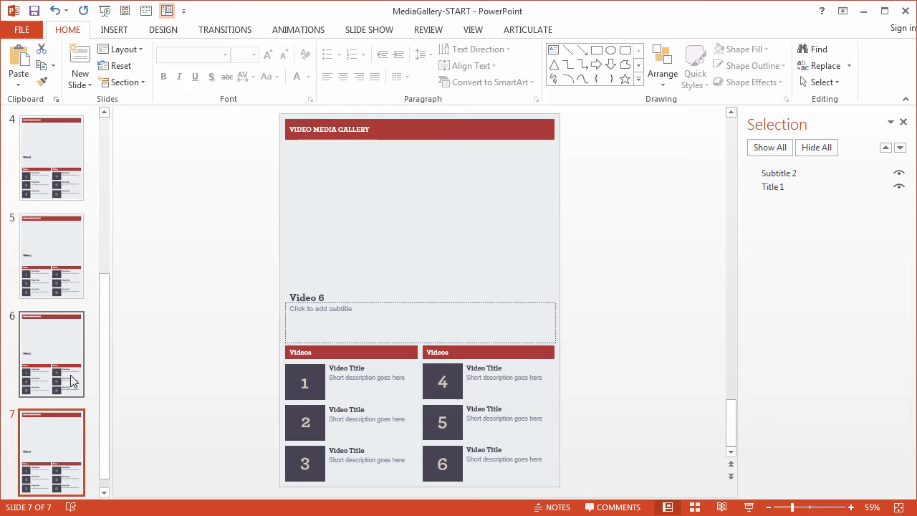
left_click(52, 353)
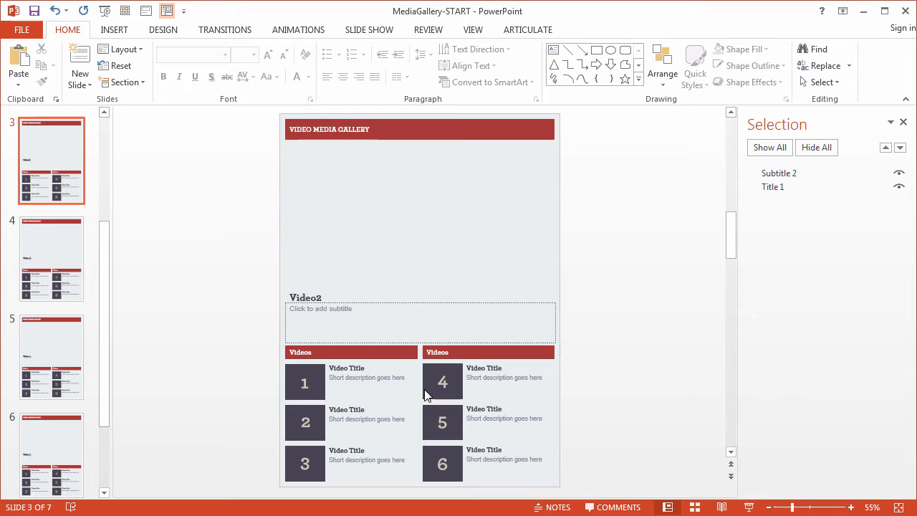
mouse_move(425, 427)
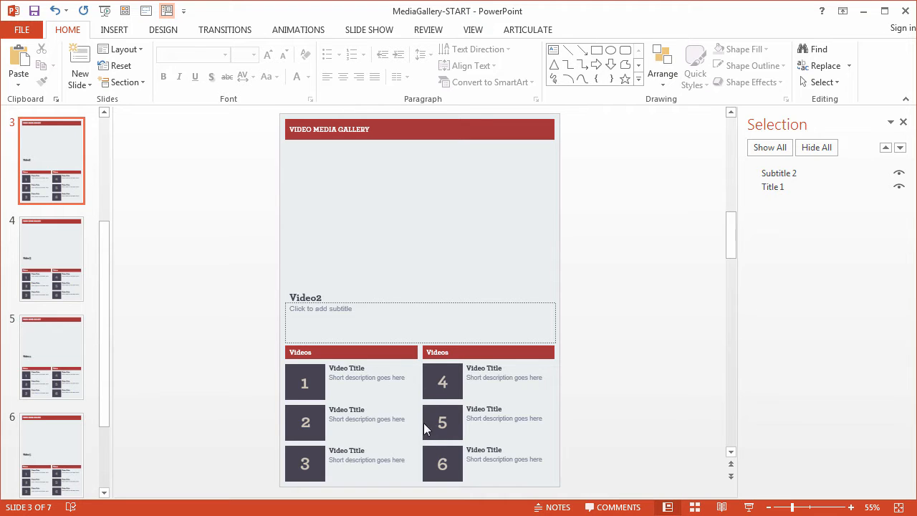
mouse_move(313, 297)
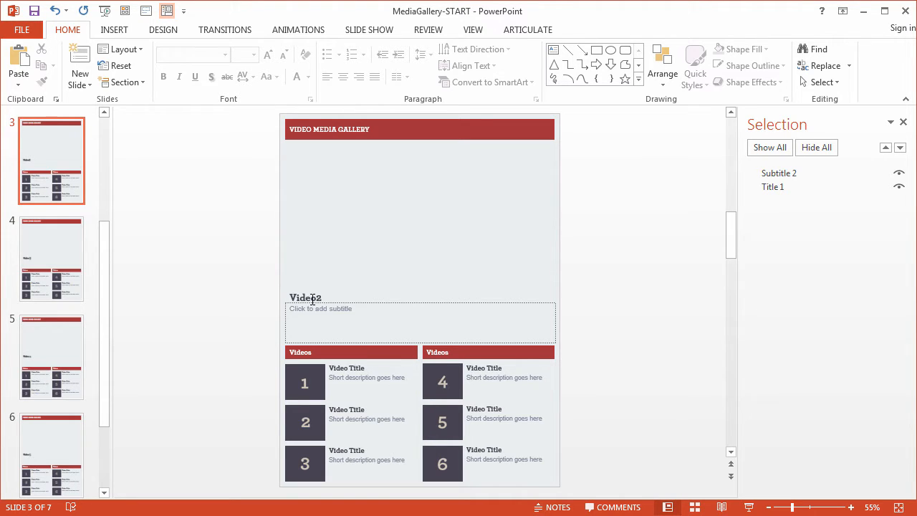
left_click(305, 297)
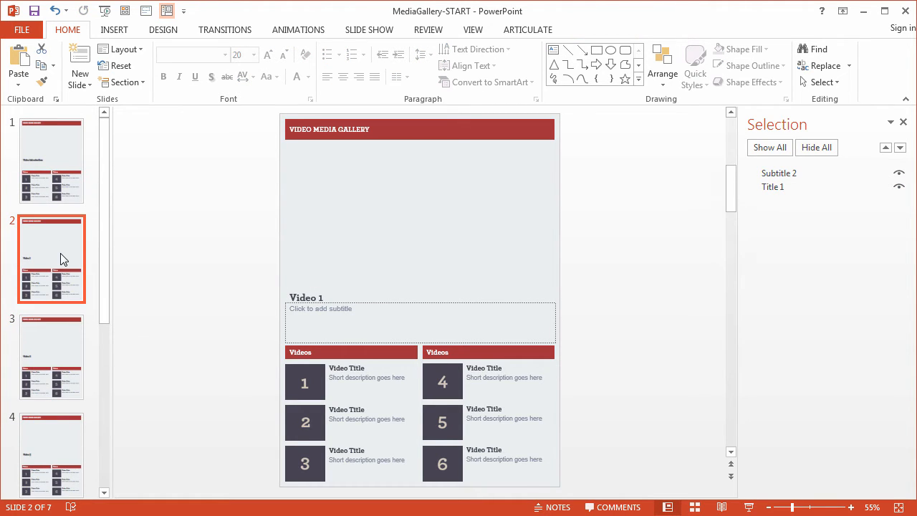
Draw a white-filled rectangle from the Shapes gallery over the first video entry.
left_click(114, 29)
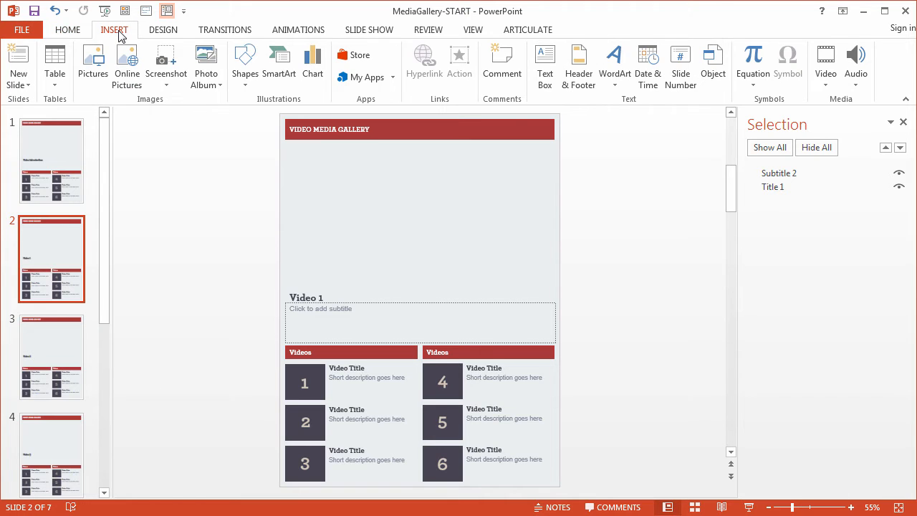
left_click(244, 64)
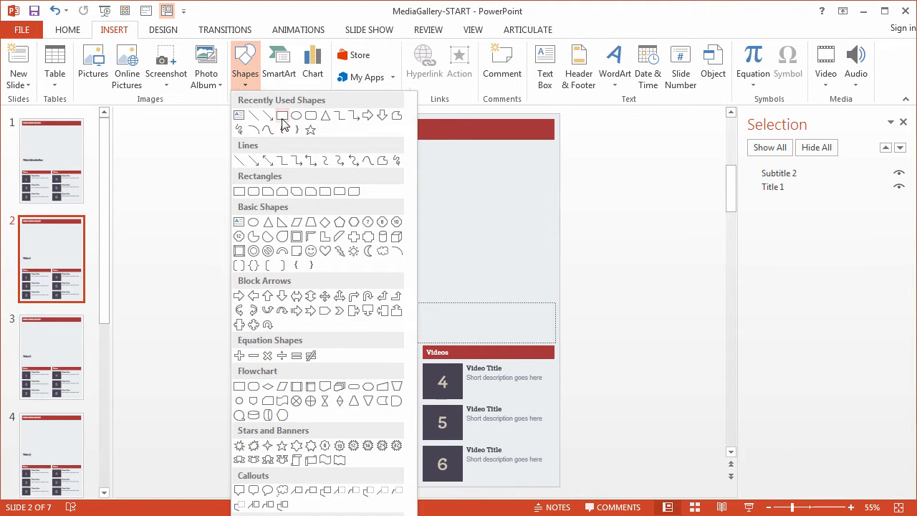
left_click(282, 115)
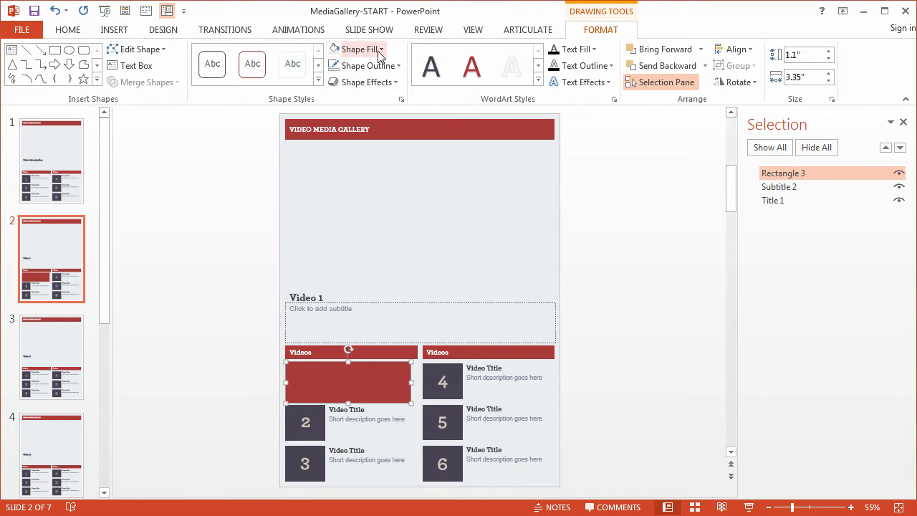
left_click(357, 48)
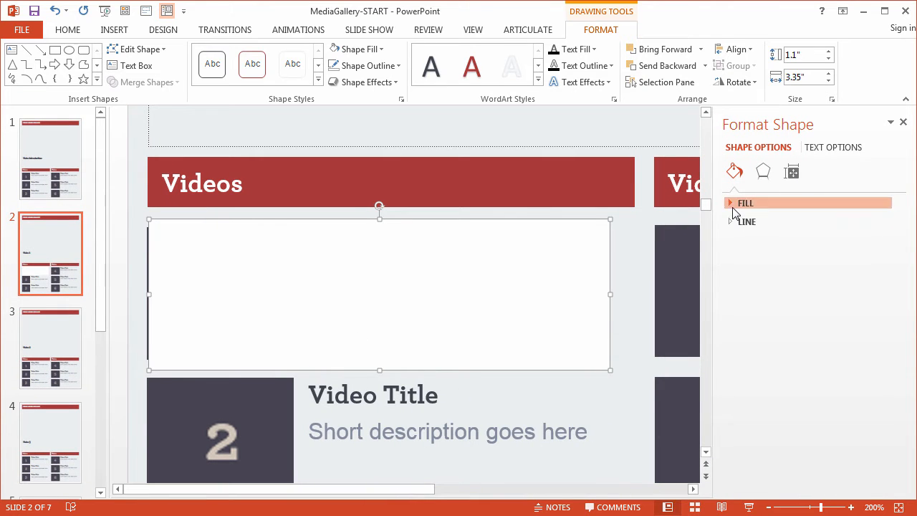
Set the rectangle's fill to 50% transparency and widen it to fit the entry.
left_click(745, 203)
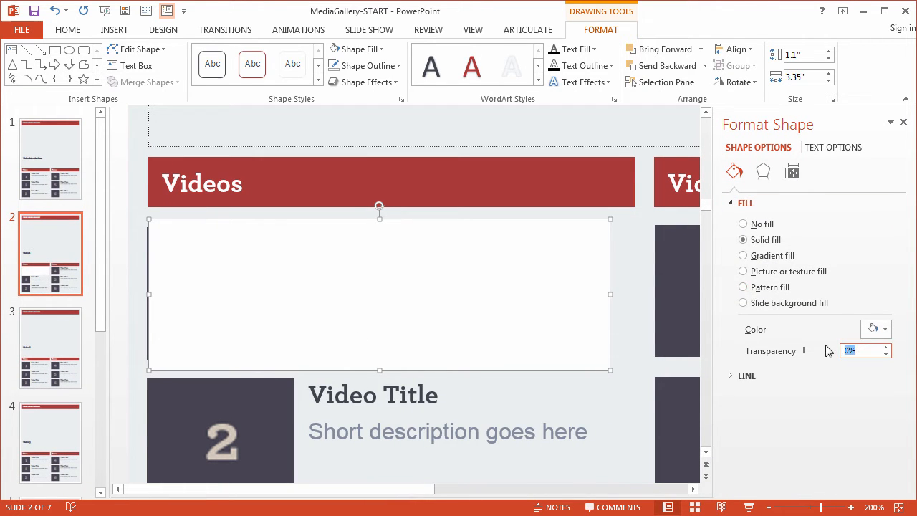
left_click_drag(806, 350, 820, 350)
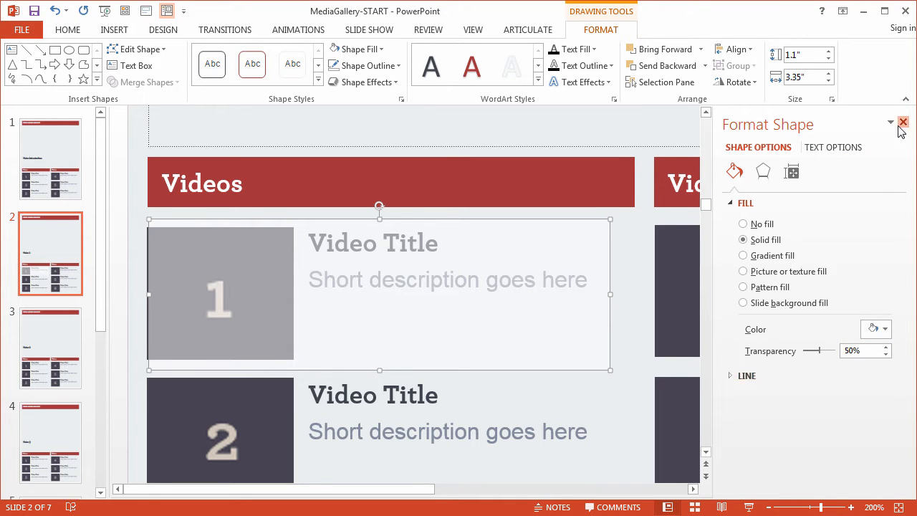
left_click(902, 122)
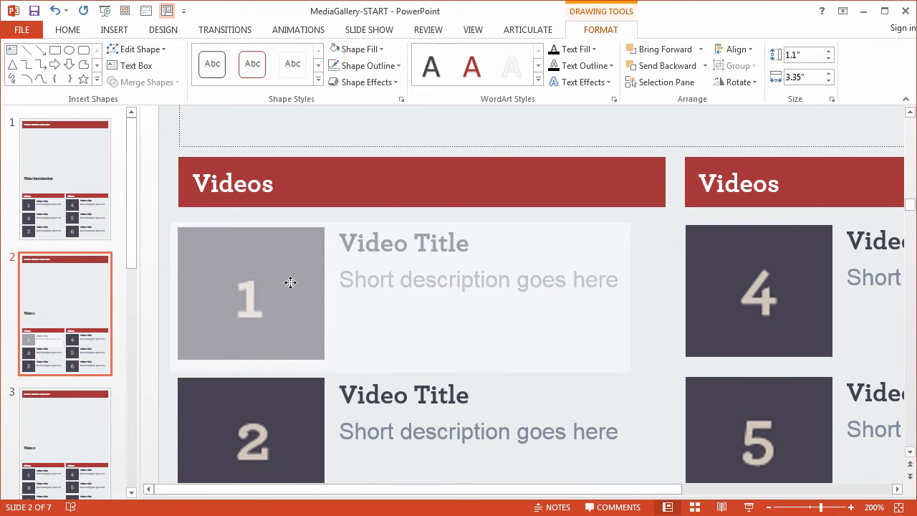
left_click(289, 282)
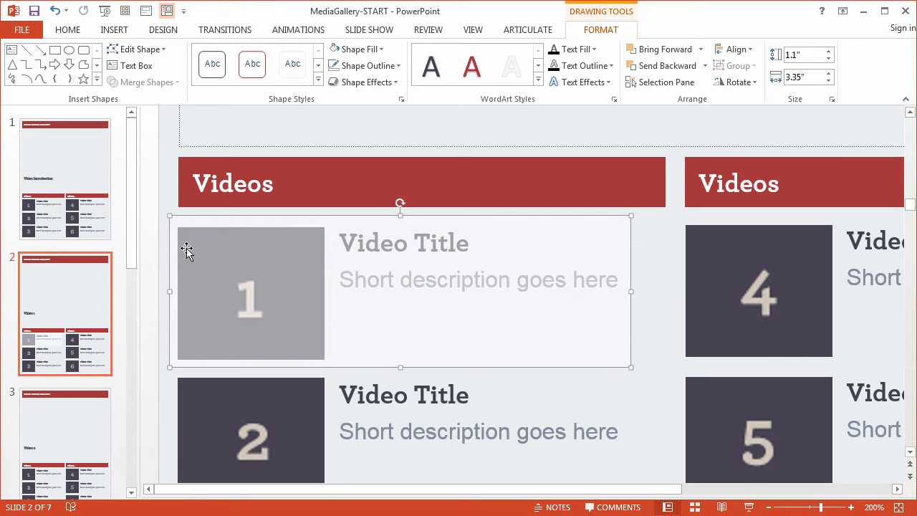
mouse_move(243, 288)
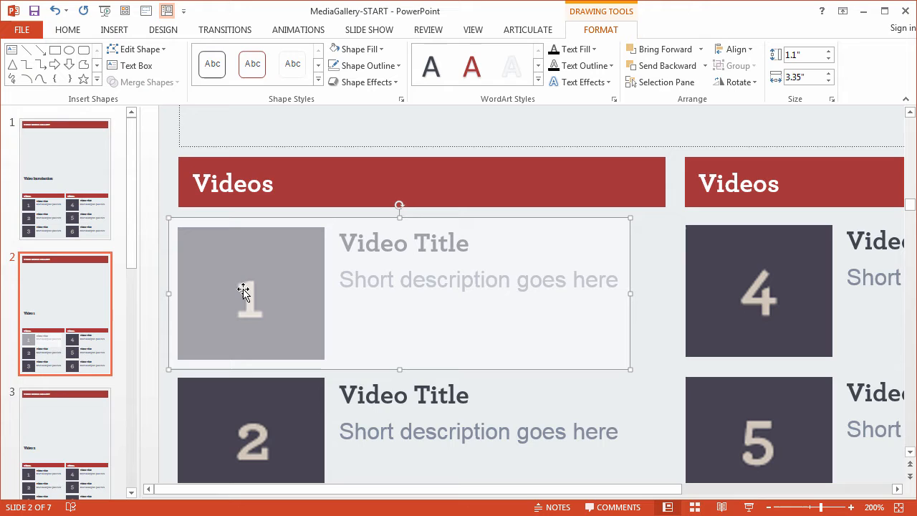
mouse_move(630, 292)
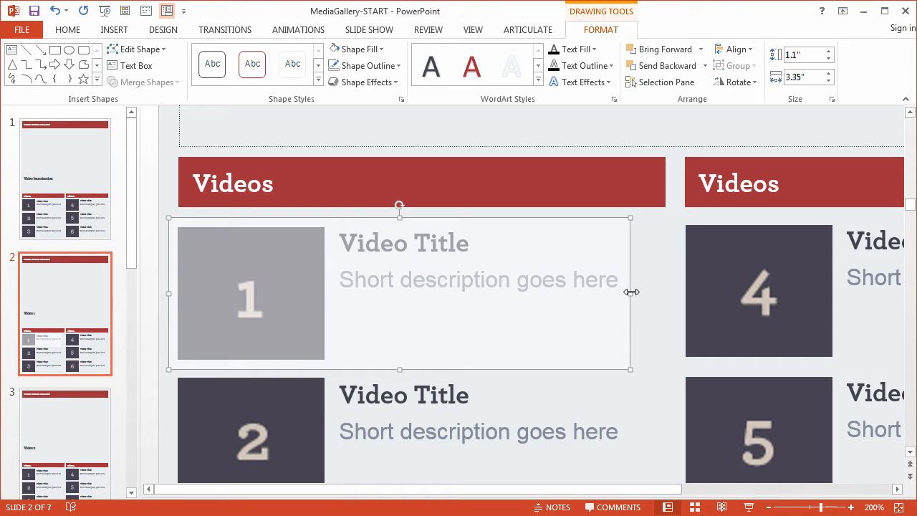
left_click_drag(630, 292, 668, 292)
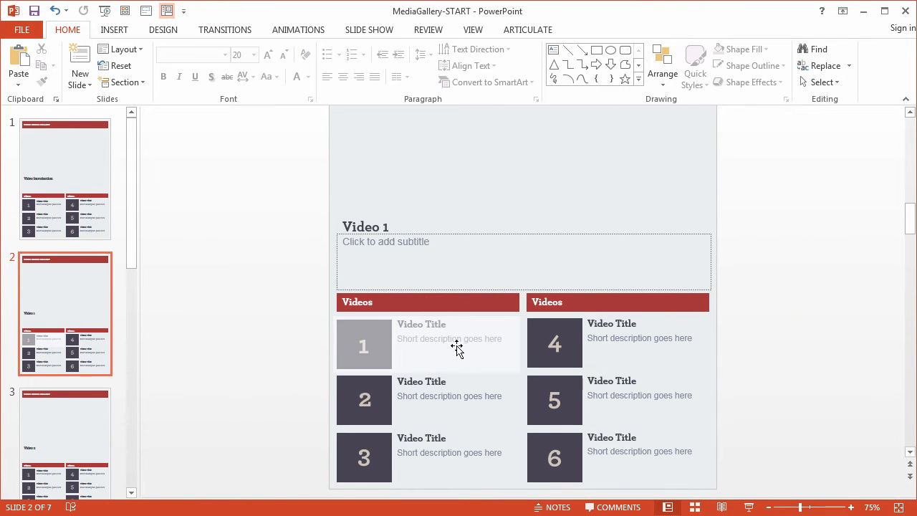
mouse_move(352, 348)
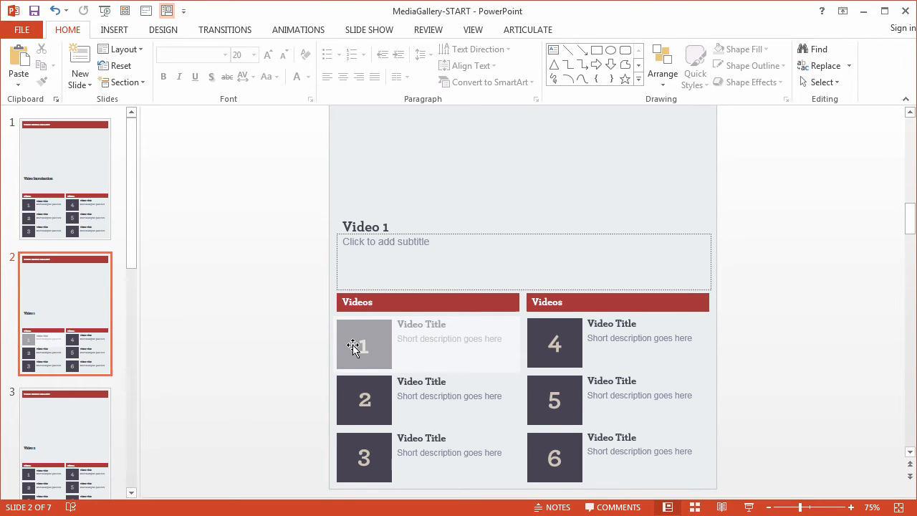
Copy the overlay to the Video 2–5 slides and place each copy over its numbered thumbnail.
left_click(356, 347)
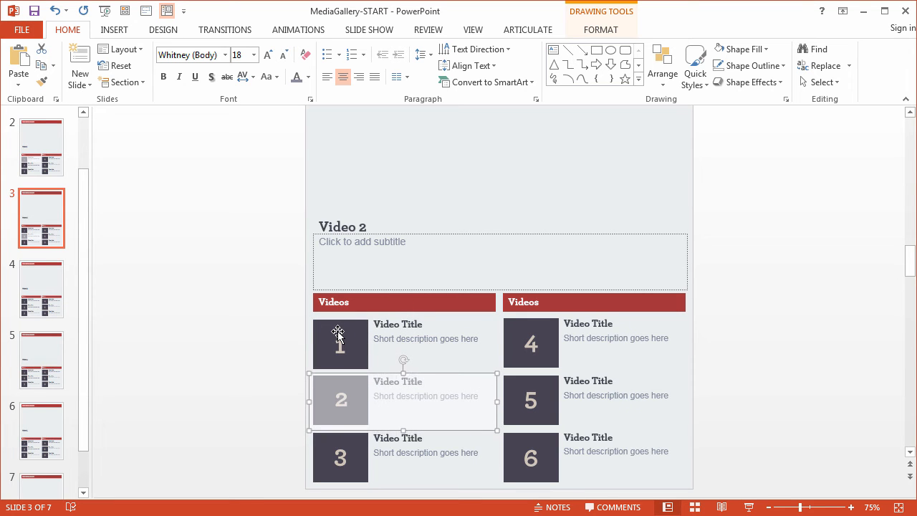
mouse_move(330, 340)
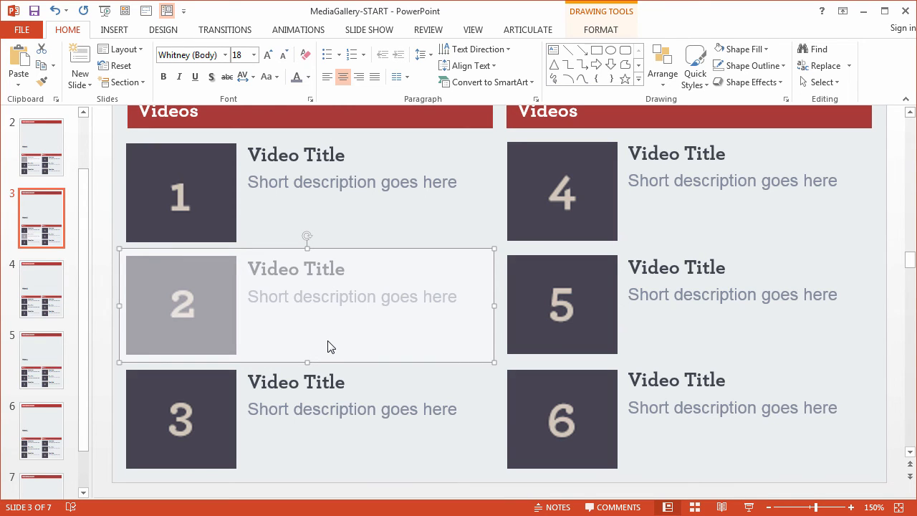
mouse_move(261, 413)
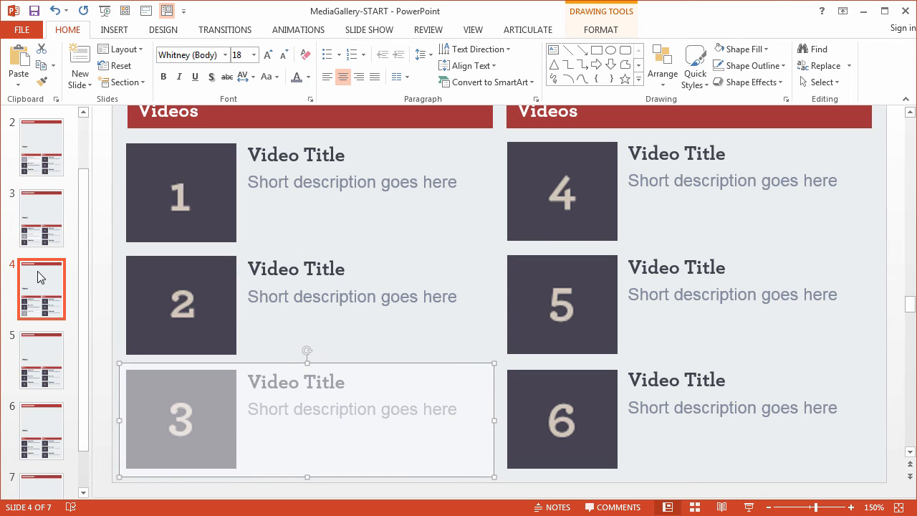
mouse_move(278, 417)
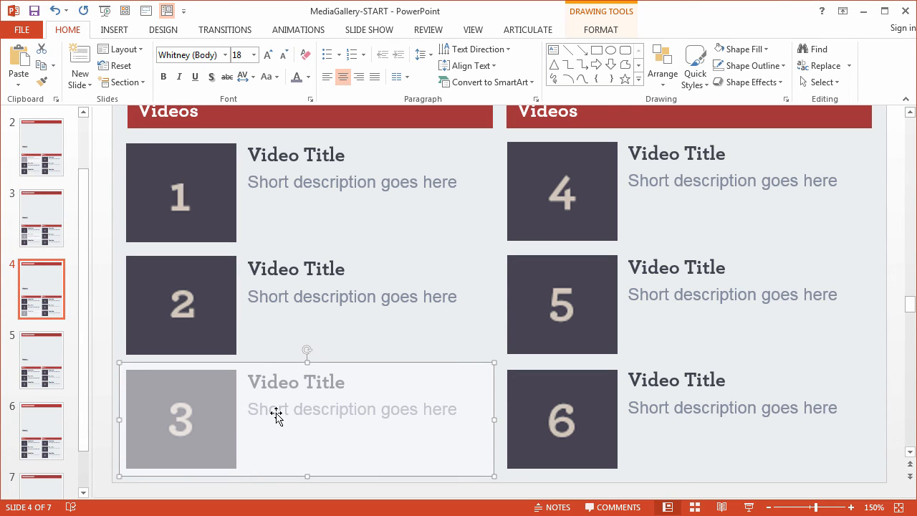
left_click(40, 359)
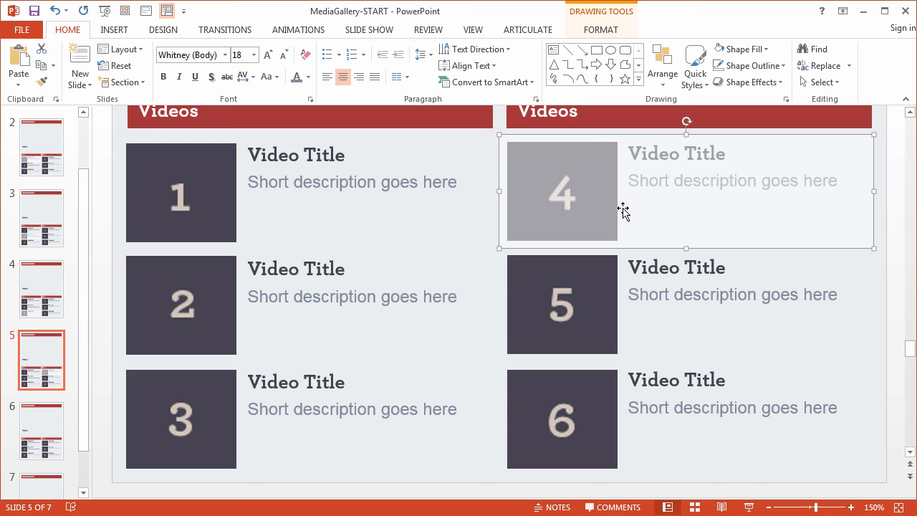
left_click(40, 430)
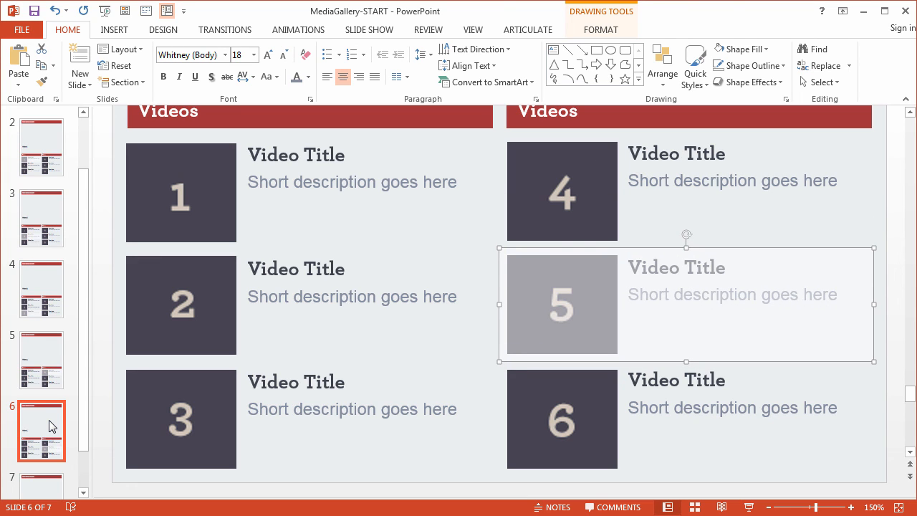
mouse_move(47, 488)
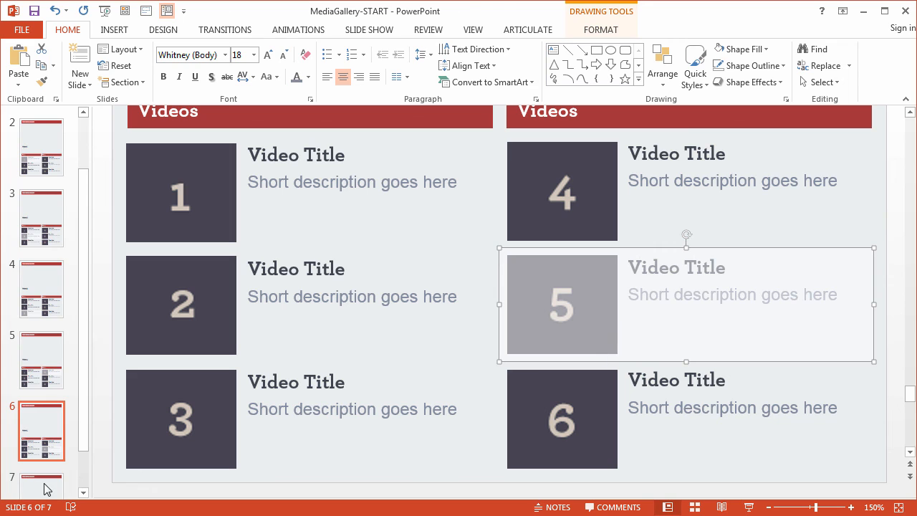